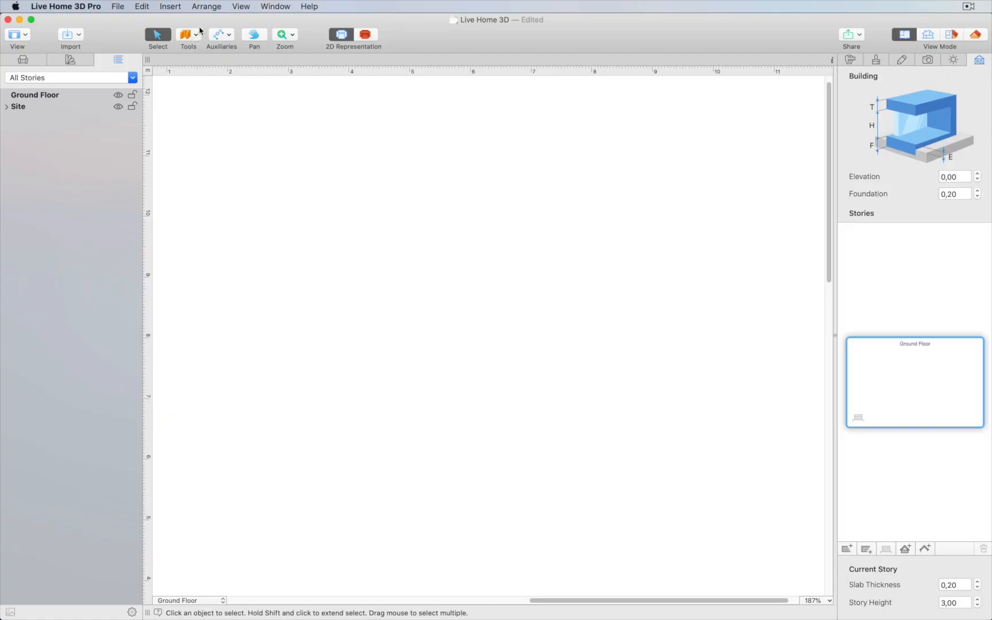
# - Enable Show Story Above Current from the View menu
pyautogui.click(241, 7)
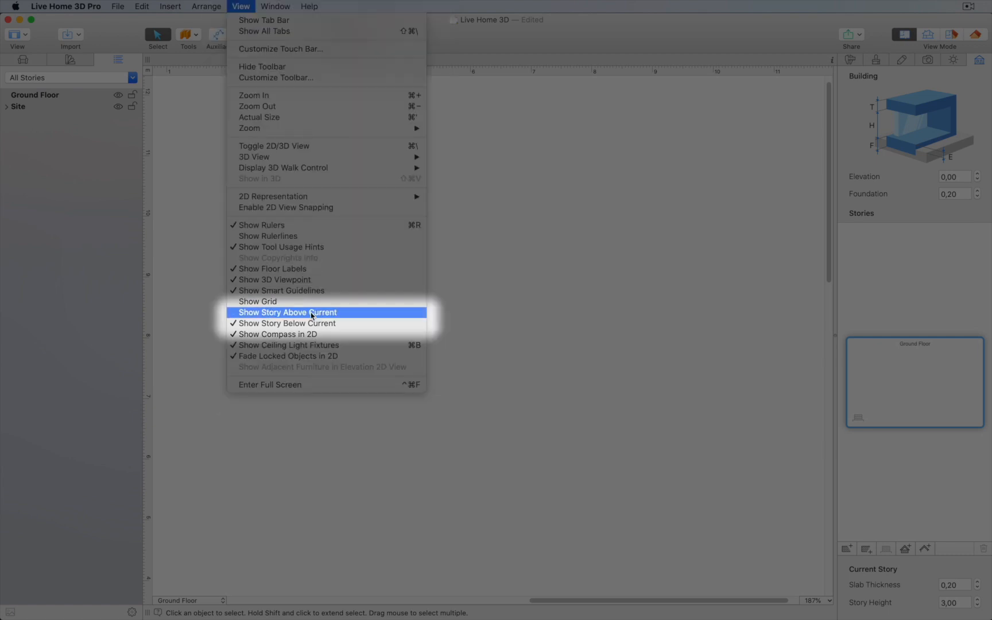
pyautogui.click(288, 312)
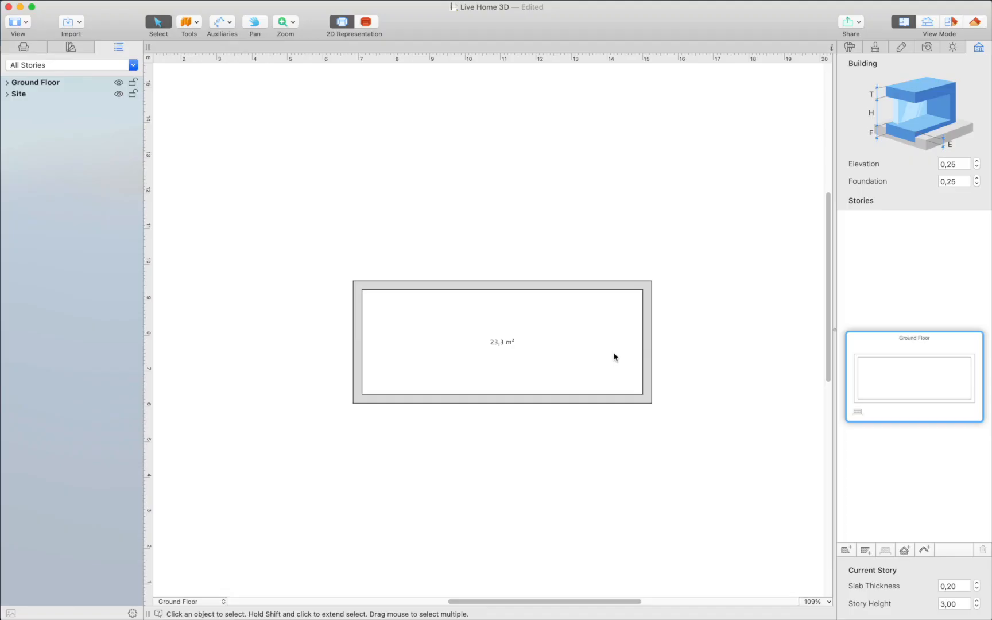
pyautogui.moveTo(259, 66)
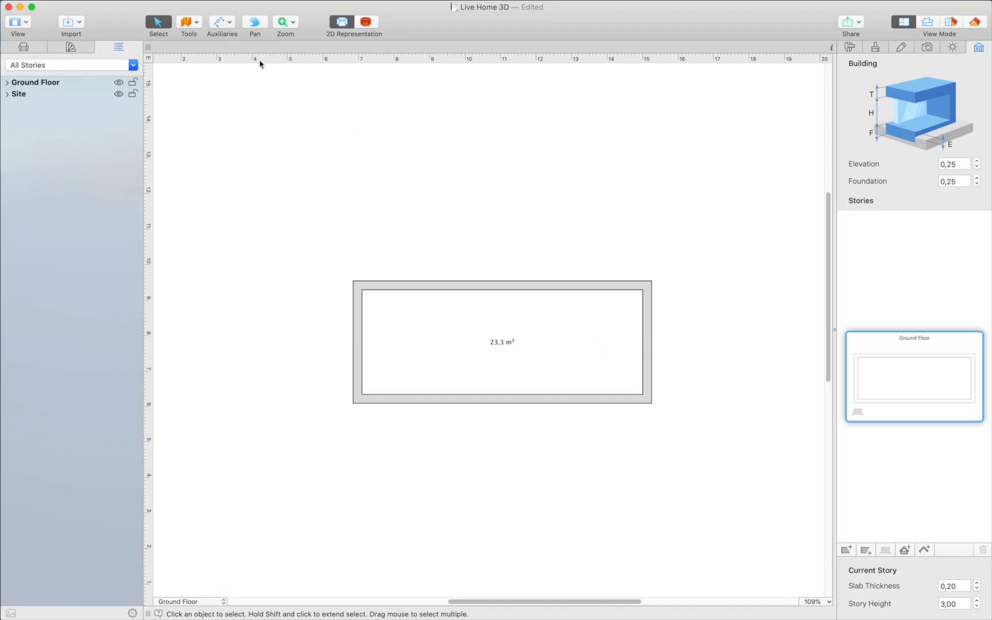
# - Draw two straight interior walls near each end, leaving 14,6 m² between two 3,6 m² rooms
pyautogui.click(188, 21)
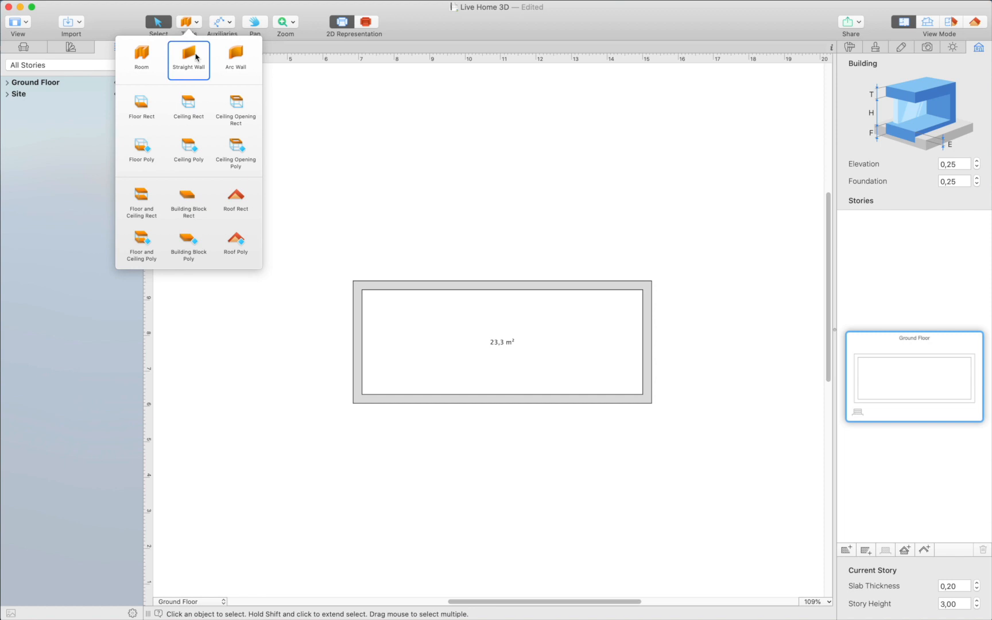
pyautogui.click(190, 60)
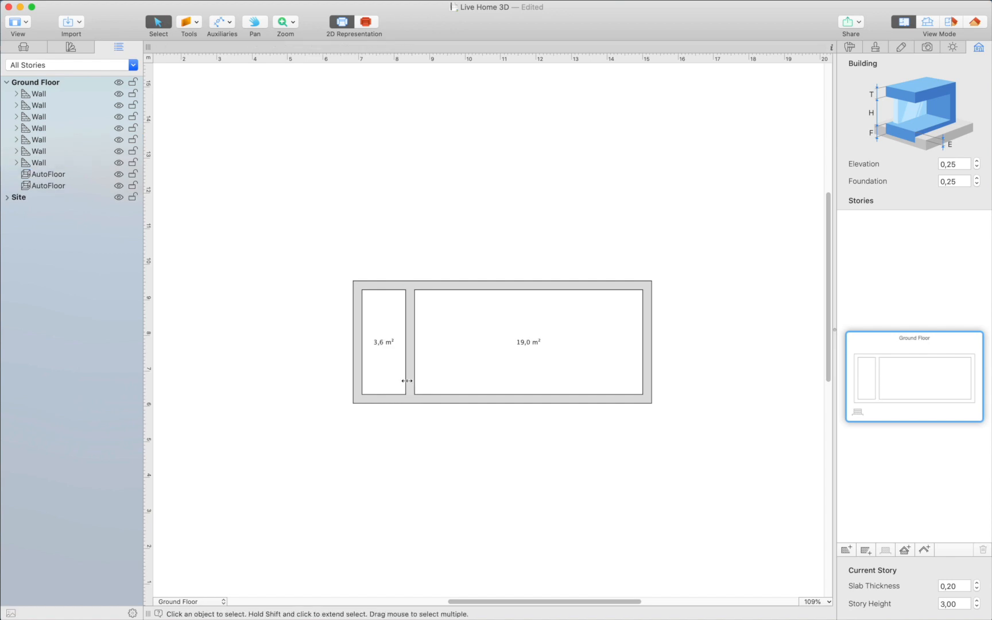
pyautogui.click(188, 22)
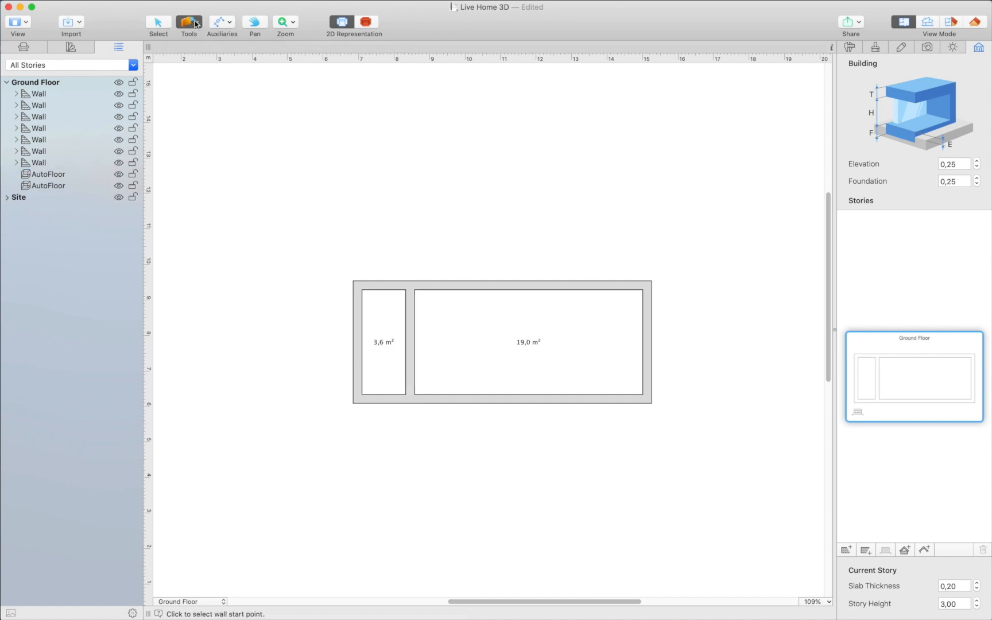
pyautogui.moveTo(595, 287)
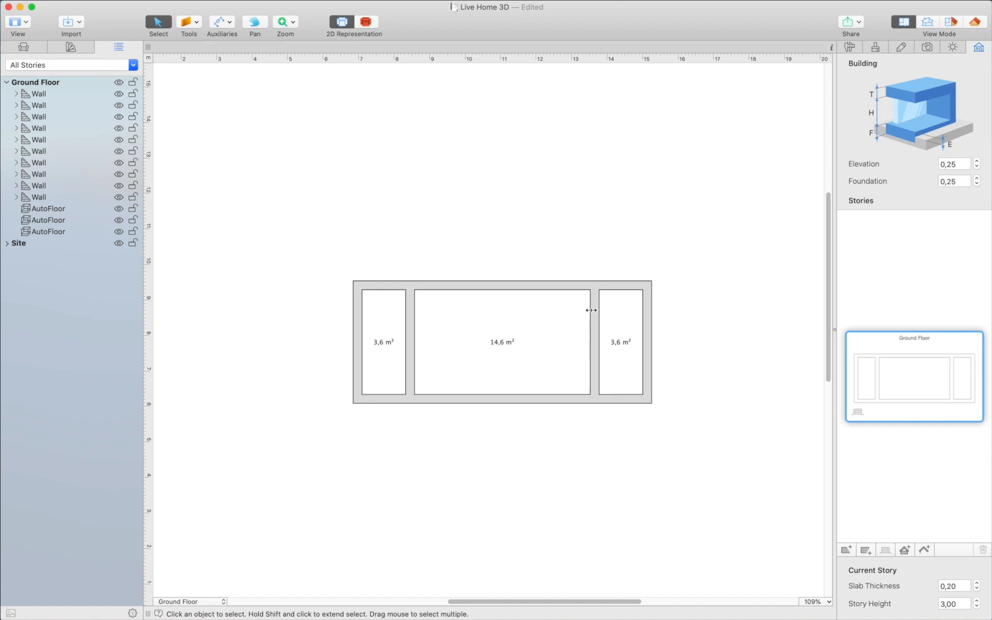
pyautogui.moveTo(349, 278)
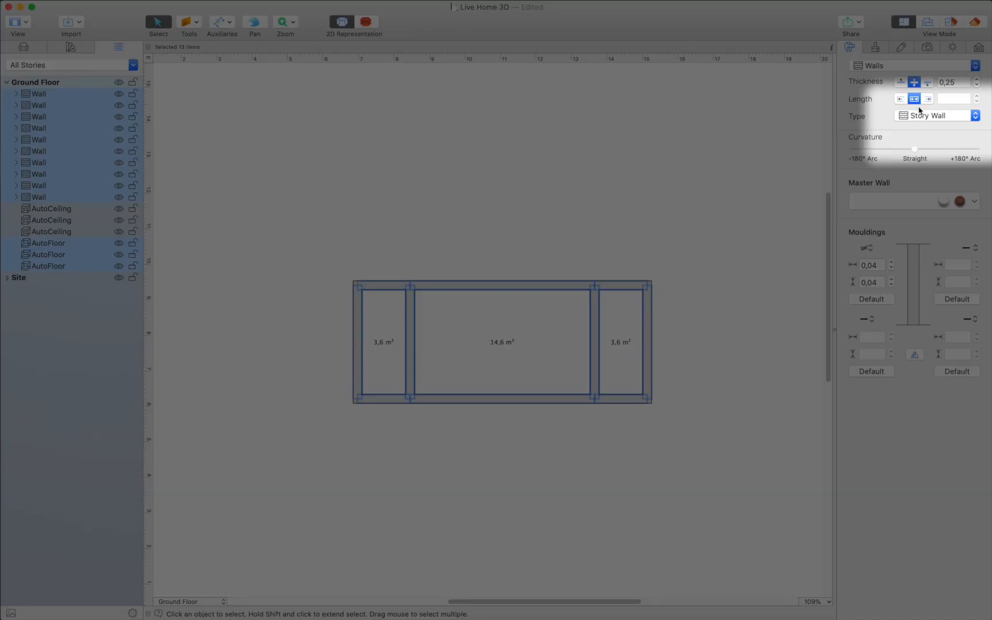
# - Set all selected ground-floor walls to the Loft Wall type in the Object inspector
pyautogui.click(937, 115)
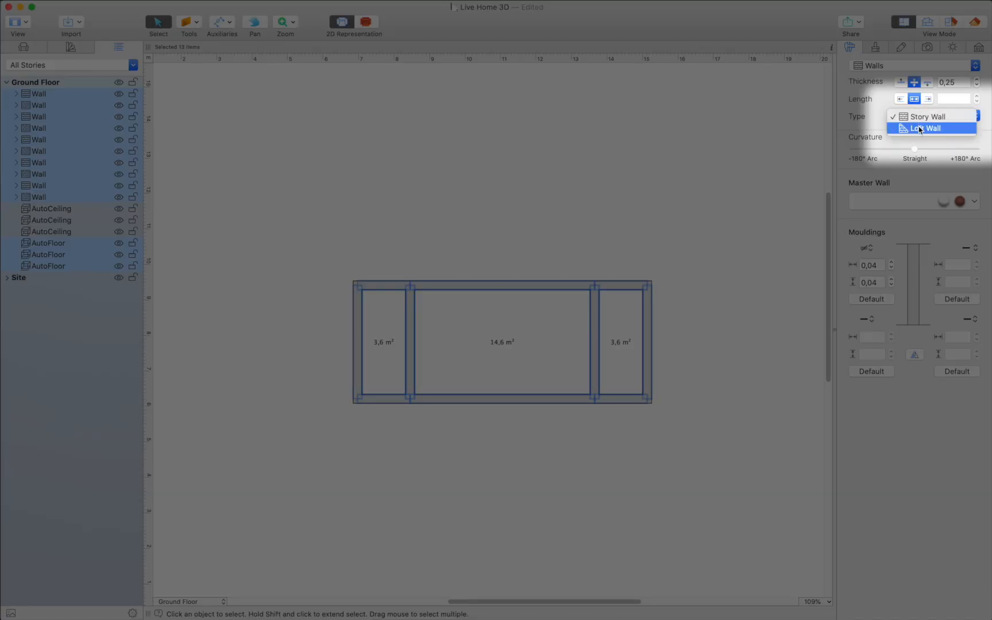
pyautogui.click(926, 129)
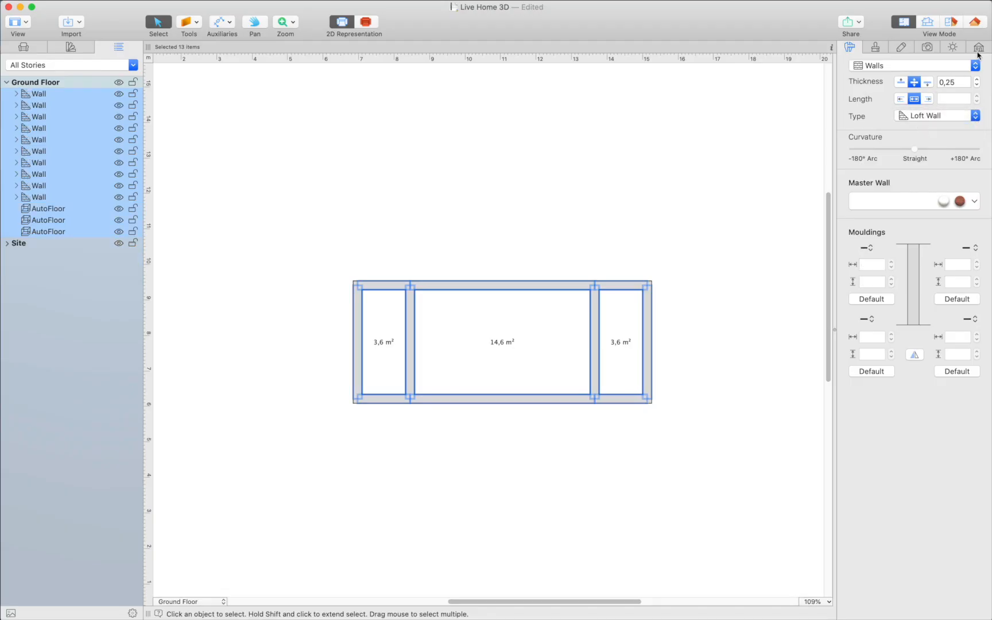
pyautogui.click(976, 47)
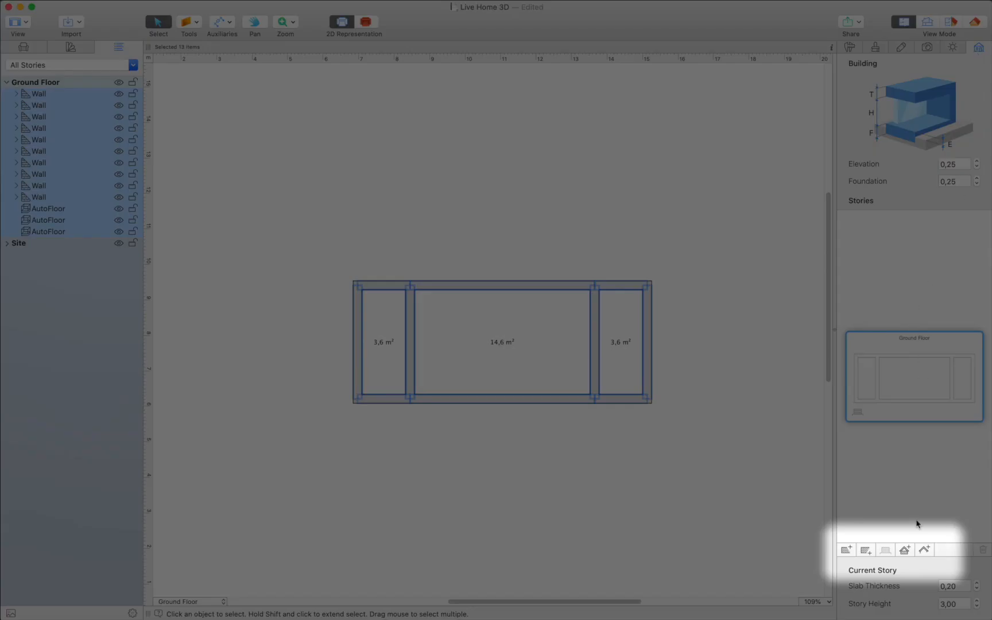
# - Add a 1st Floor story above and remove its left 3,6 m² room
pyautogui.click(845, 549)
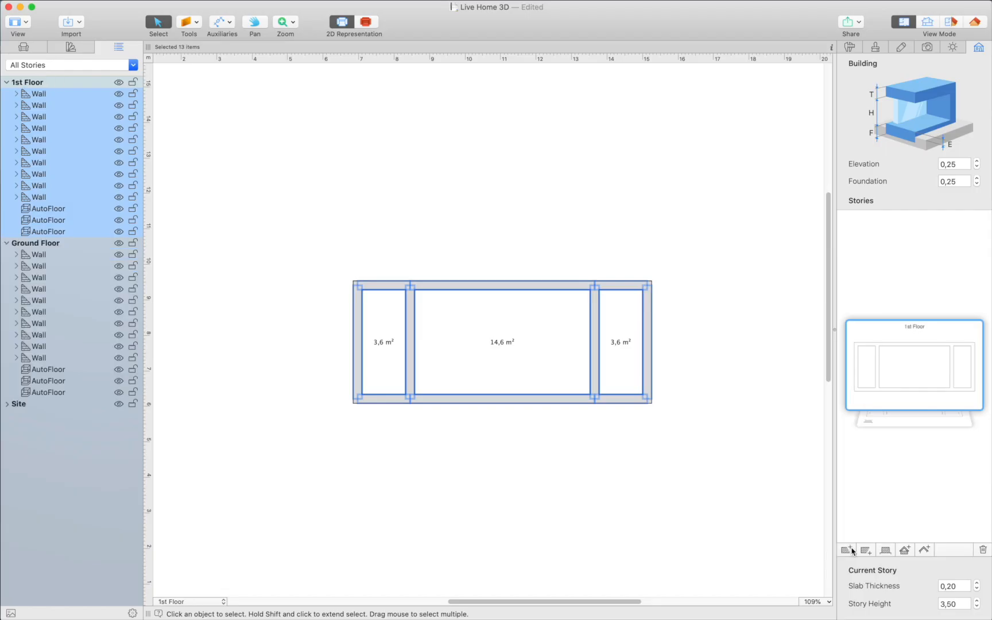
pyautogui.click(386, 372)
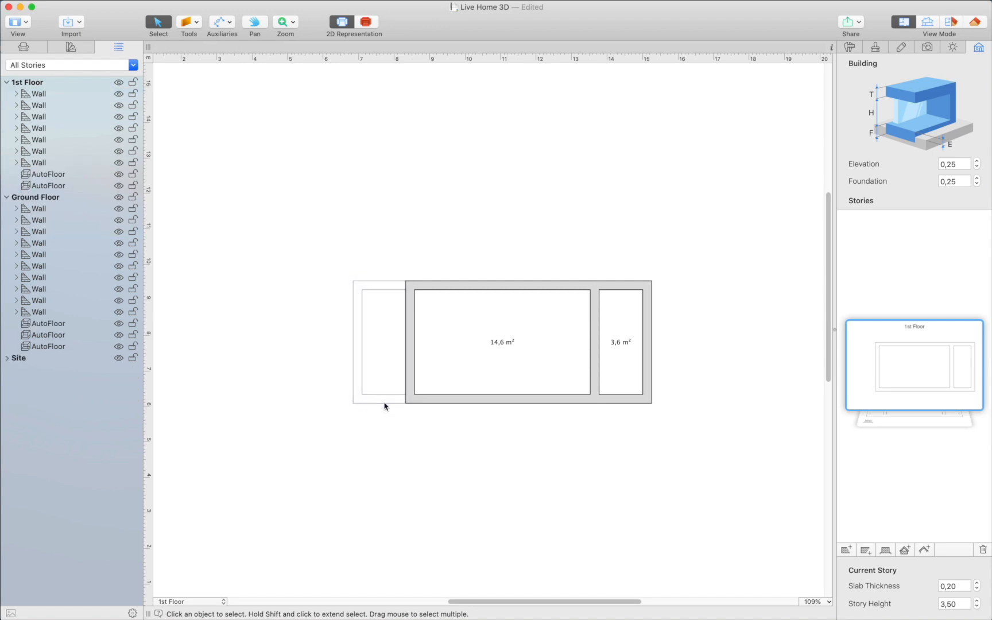
pyautogui.click(620, 342)
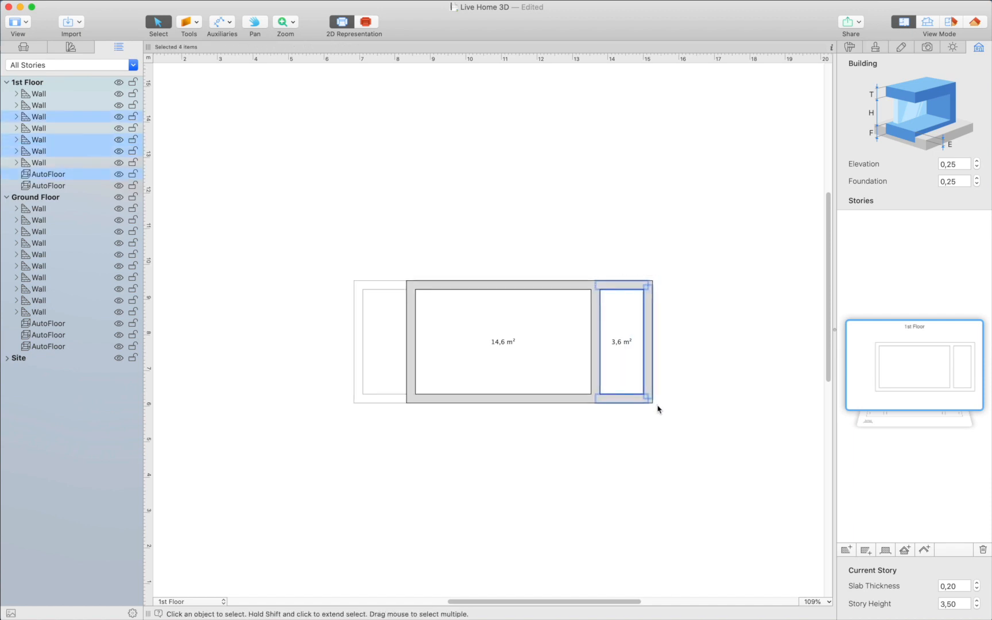
# - Delete the right small room so only the middle room remains, with Loft Wall type
pyautogui.press('Delete')
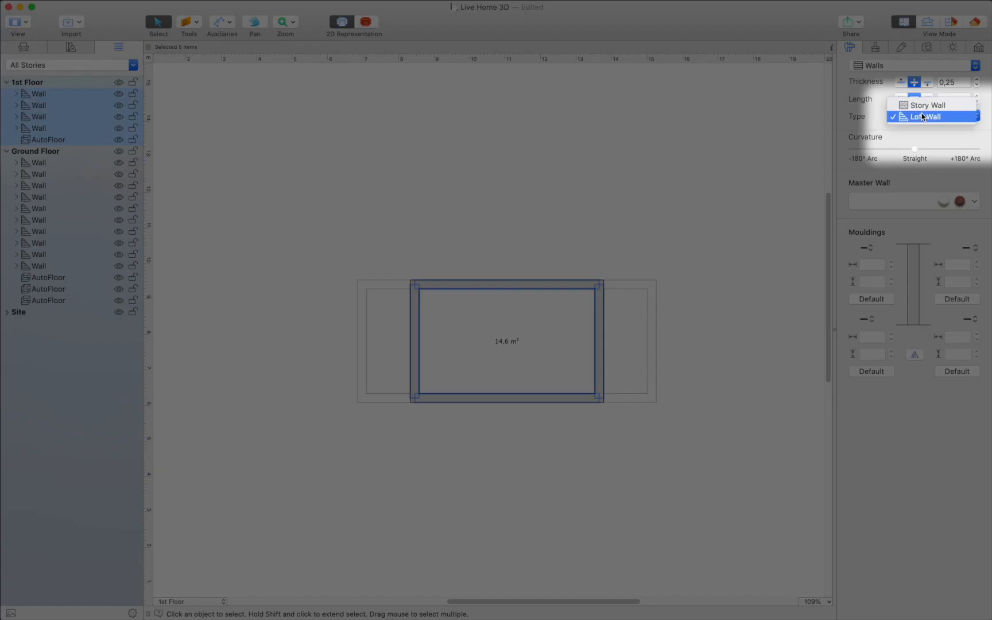
pyautogui.click(924, 117)
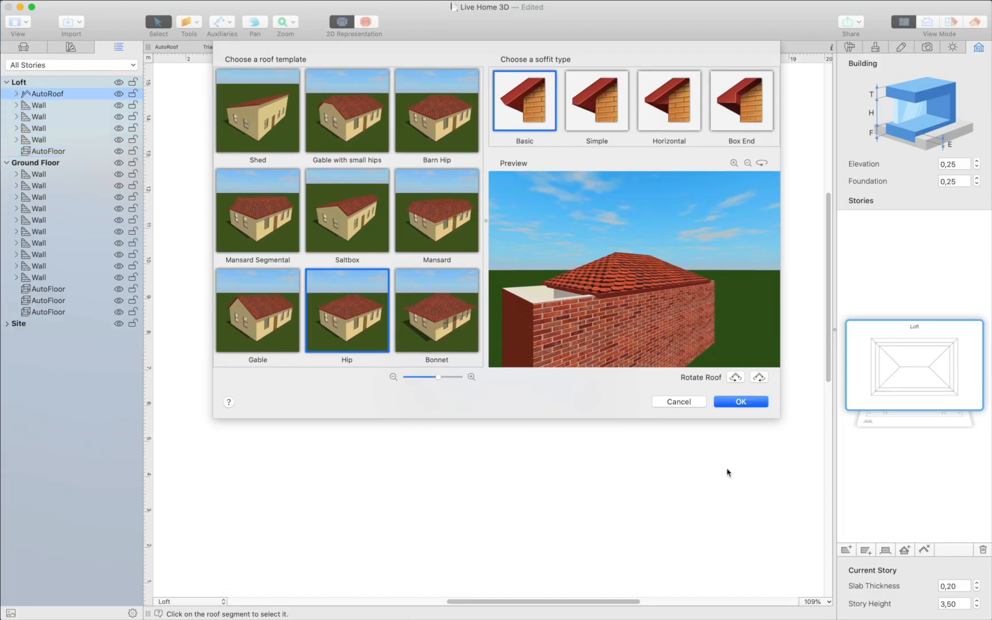
# - Apply a Gable roof to the loft, rotated clockwise so its ridge crosses the middle room
pyautogui.click(258, 310)
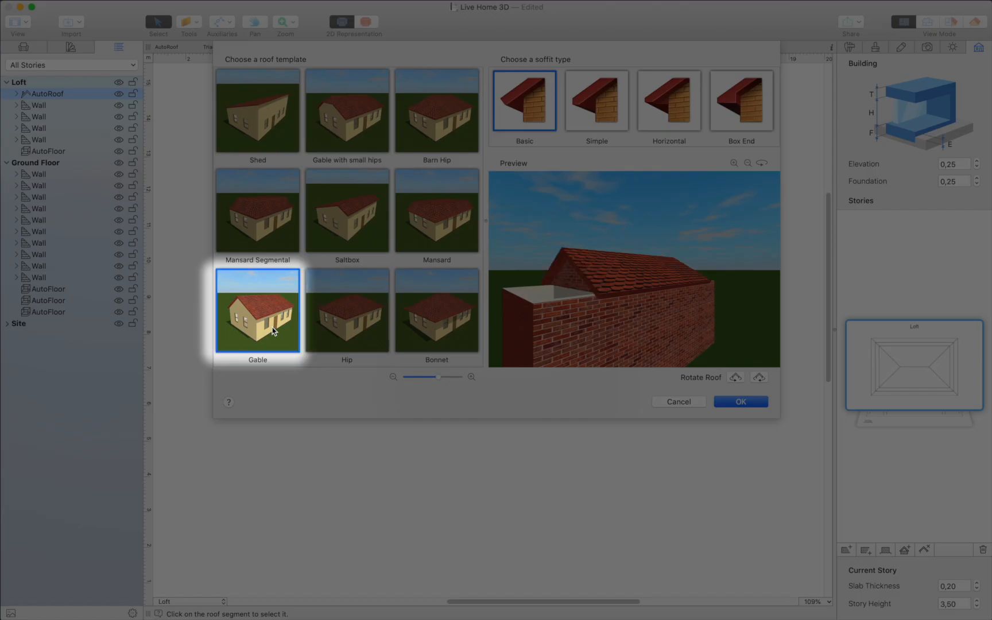
pyautogui.click(757, 378)
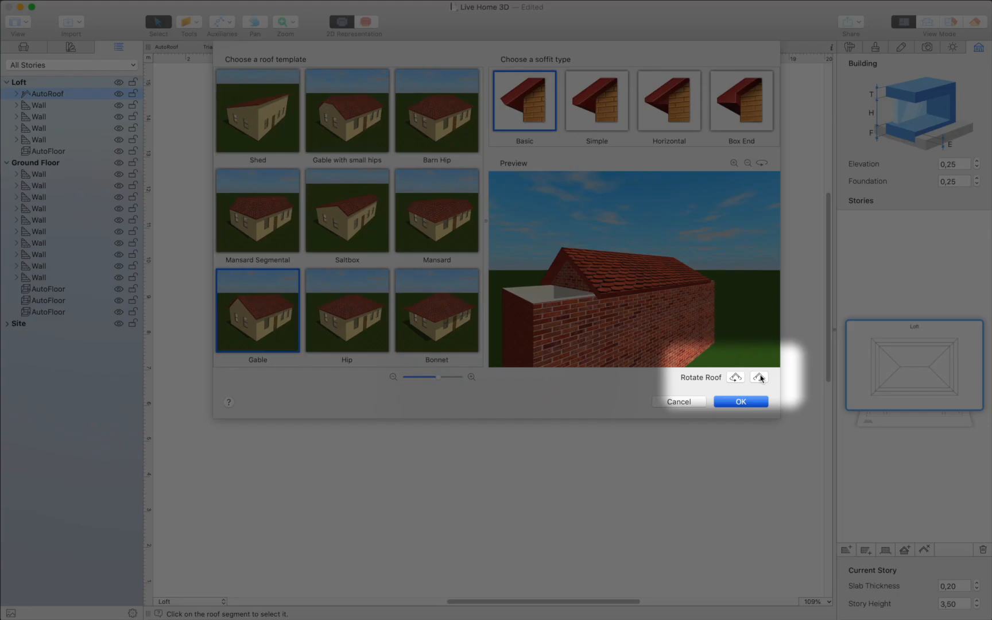
pyautogui.moveTo(757, 378)
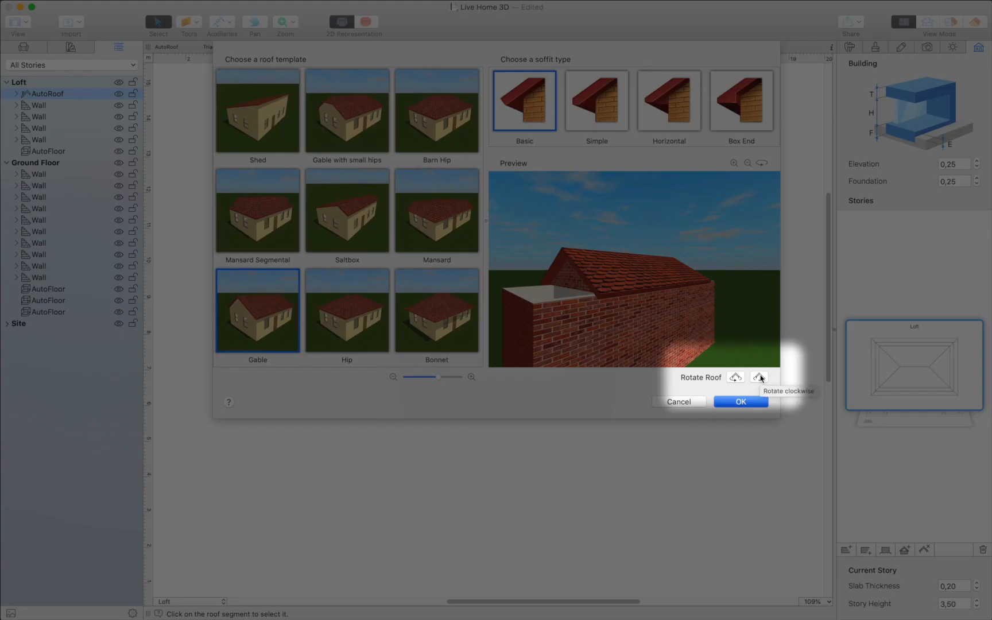
pyautogui.click(759, 377)
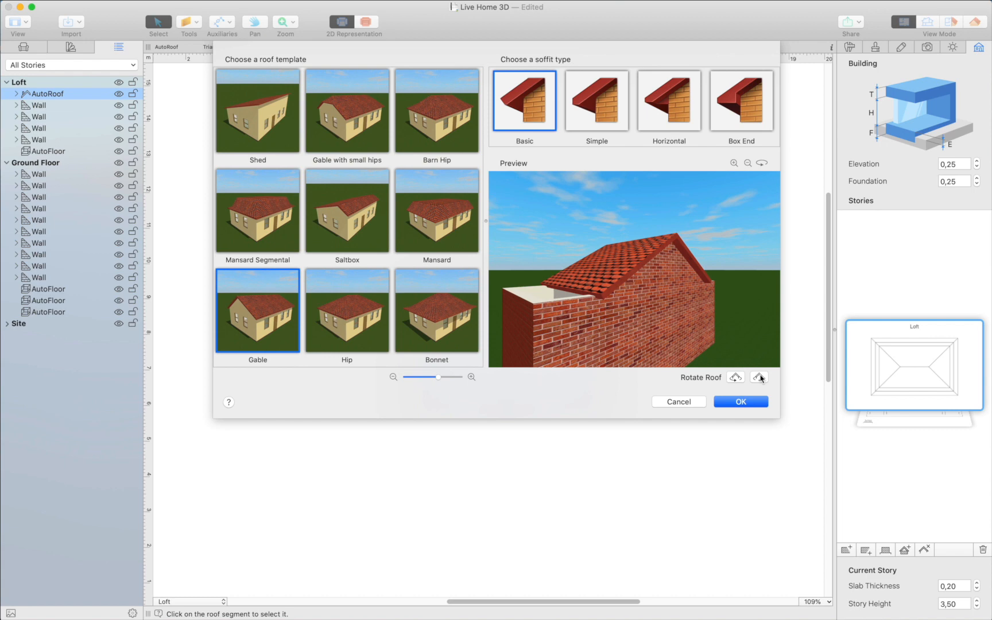
pyautogui.click(740, 401)
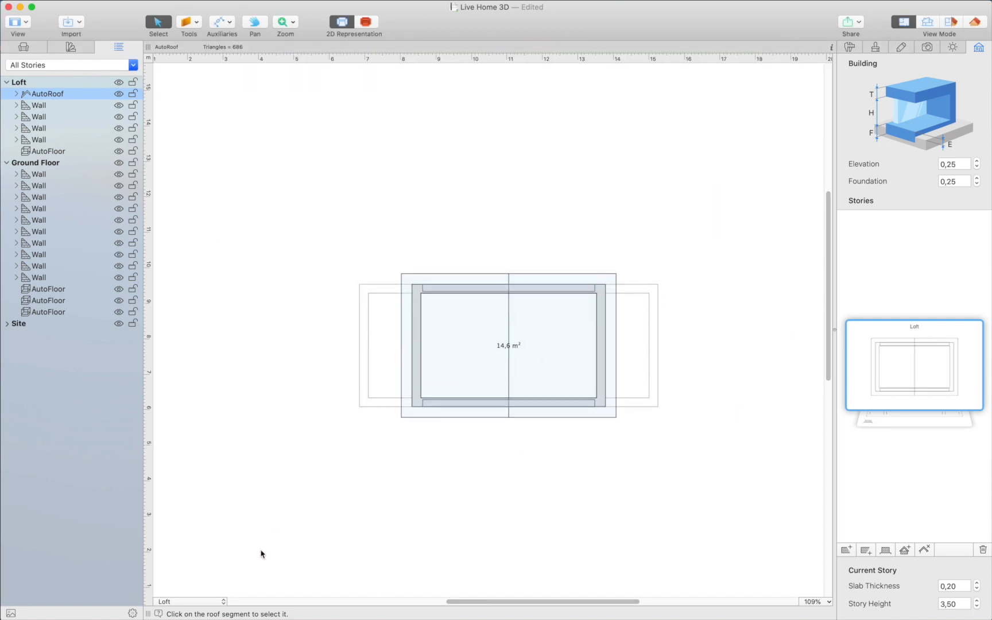
# - Switch to the Ground Floor story and pick the rectangular roof tool
pyautogui.click(189, 602)
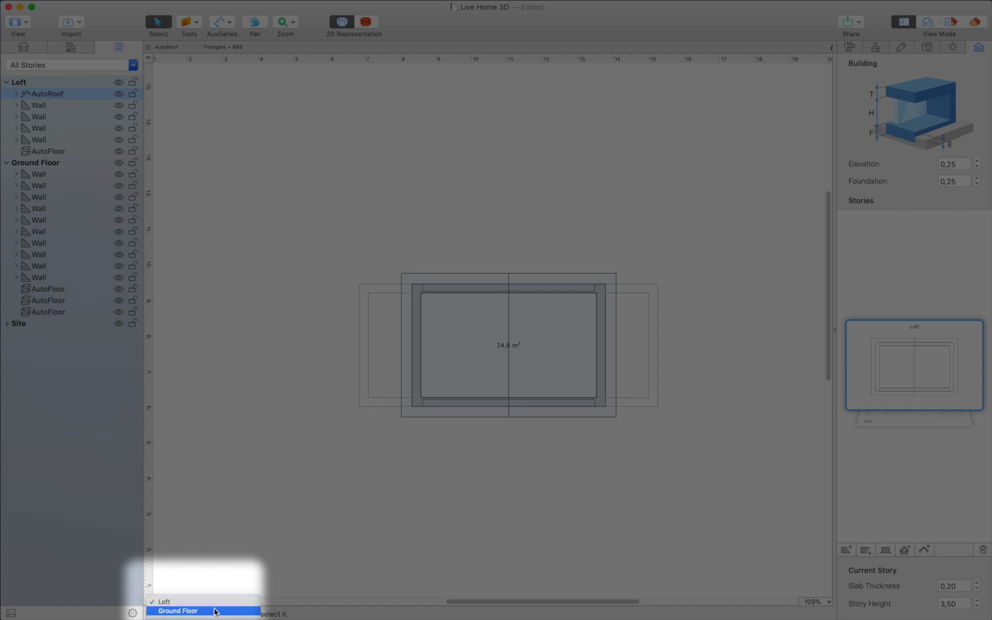
pyautogui.click(189, 608)
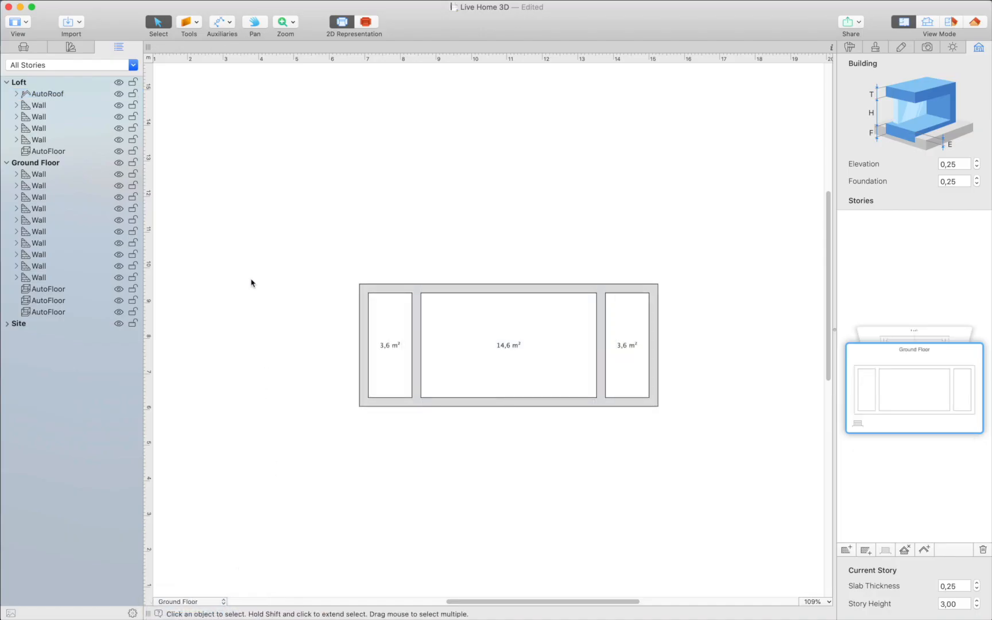
pyautogui.click(188, 22)
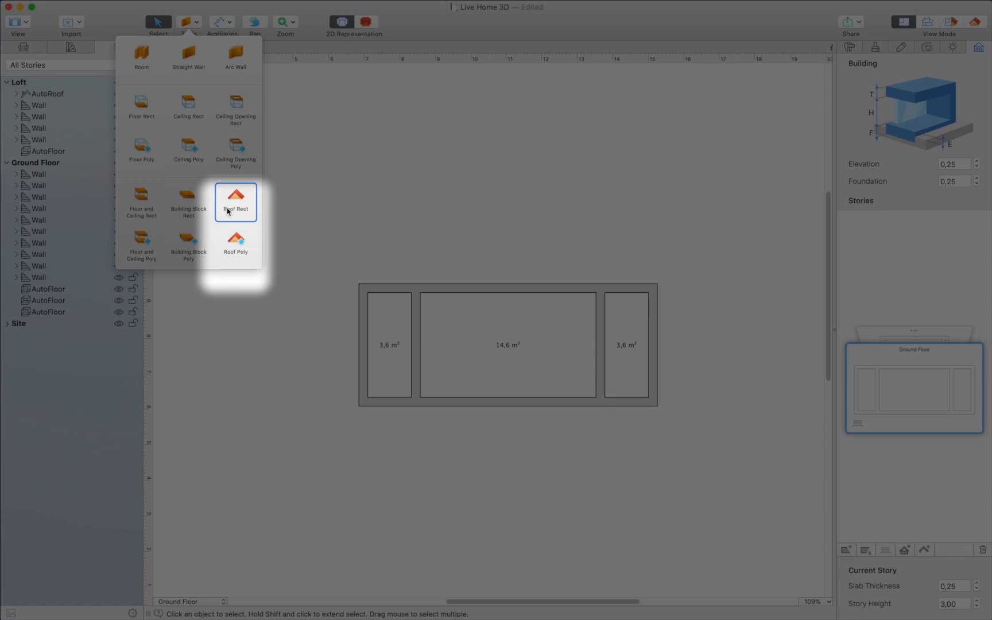
pyautogui.click(235, 202)
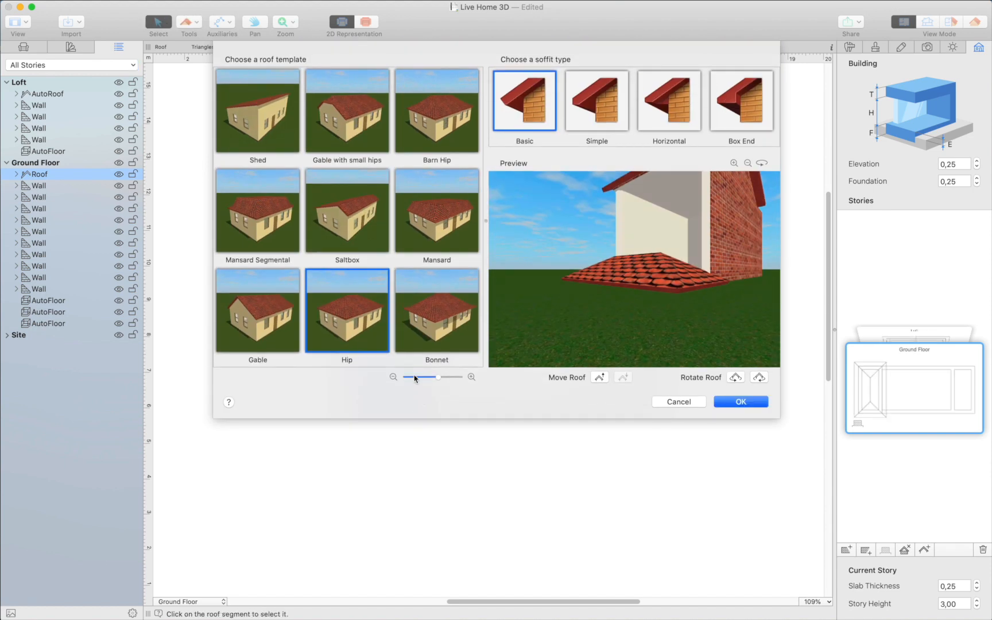
# - Roof the left 3,6 m² room with a Shed template and the right one with a Gable
pyautogui.click(257, 110)
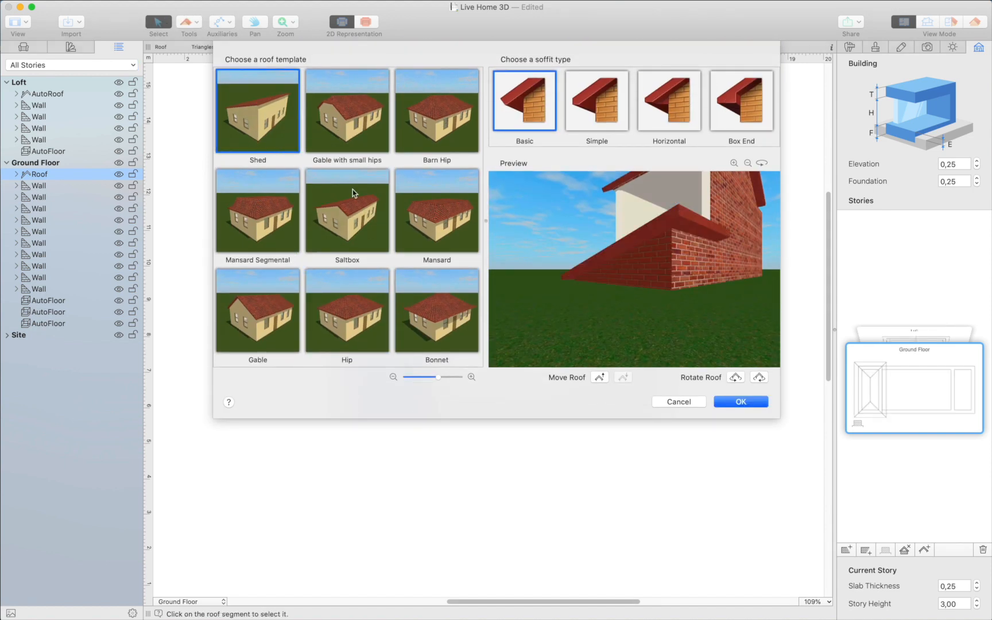
pyautogui.click(757, 378)
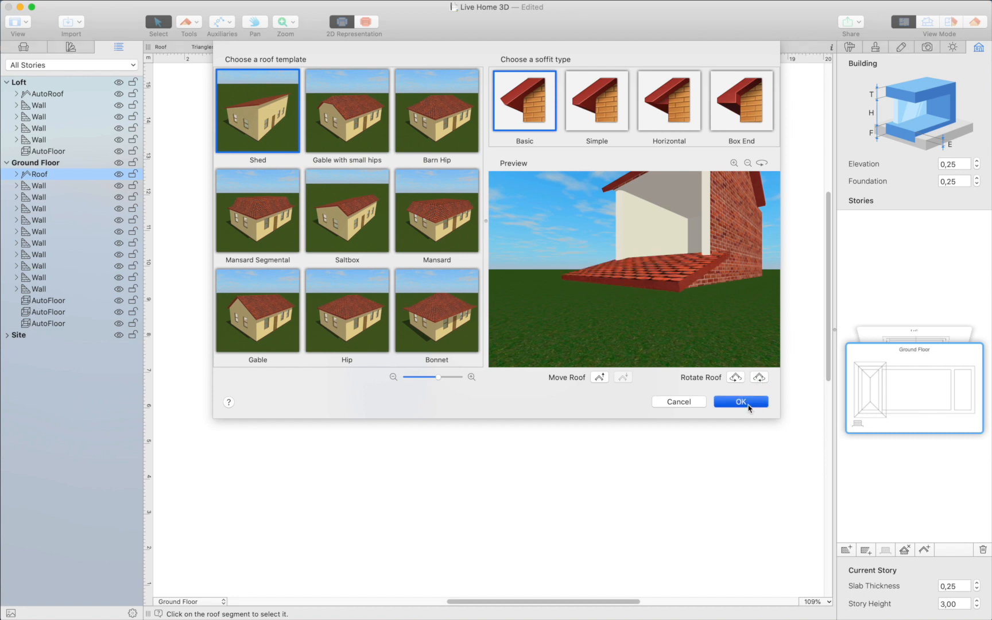
pyautogui.click(741, 402)
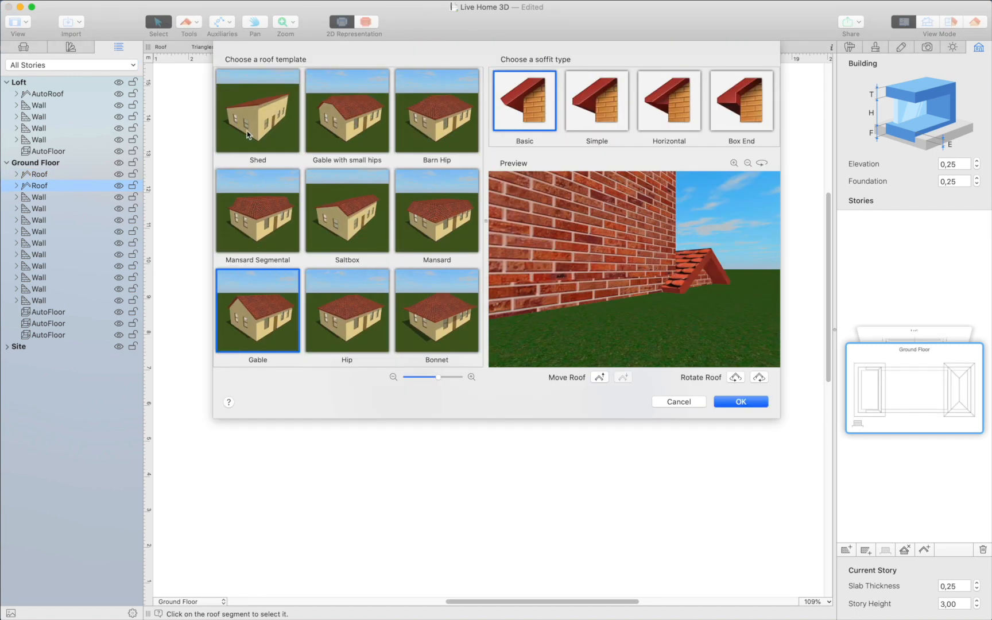
pyautogui.click(740, 401)
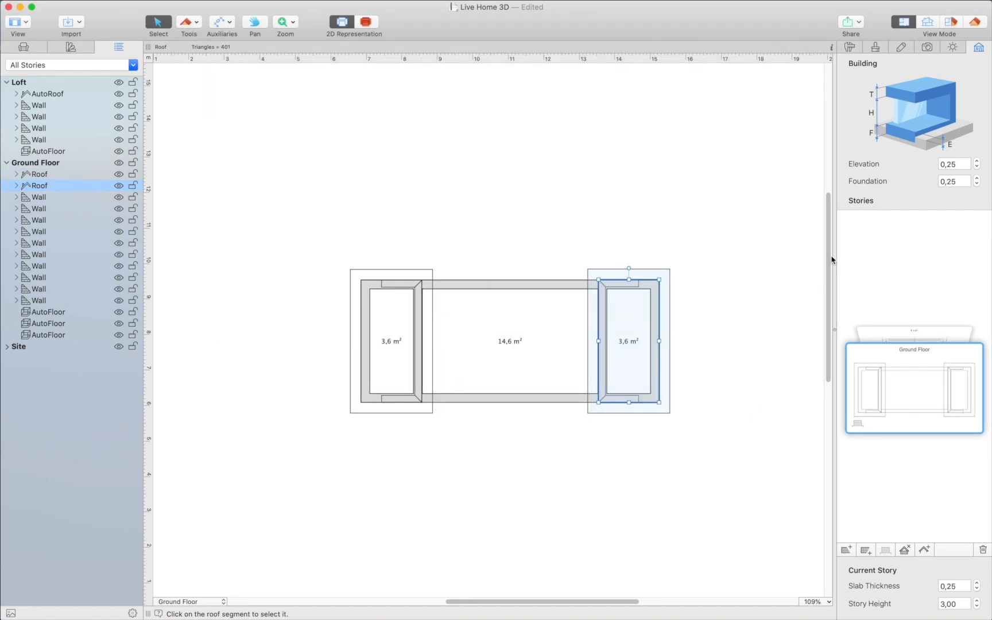
# - In 3D view, give both loft Roof Side slopes the second soffit type
pyautogui.click(976, 19)
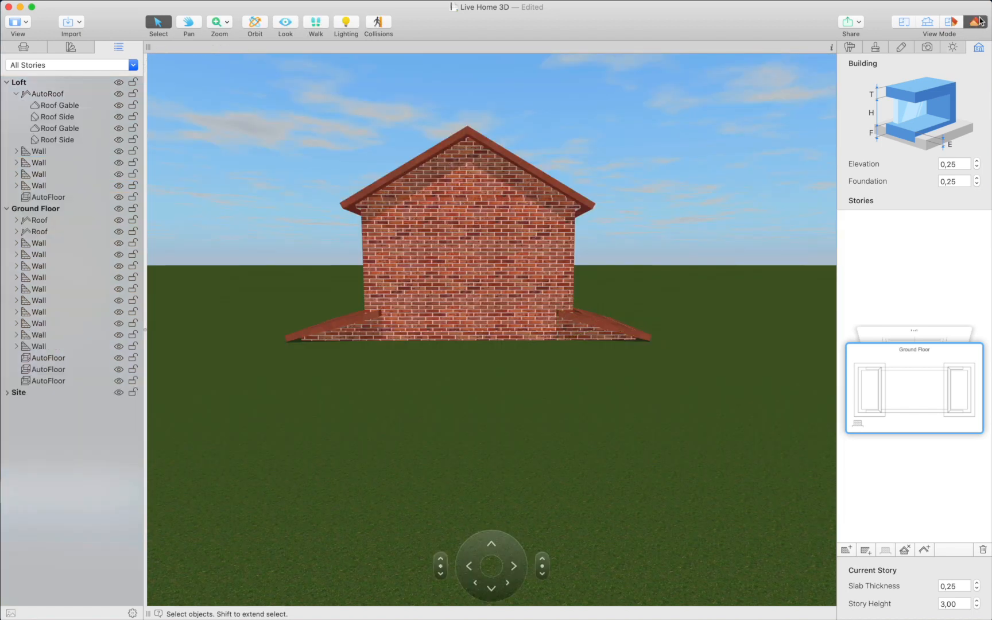
pyautogui.moveTo(176, 71)
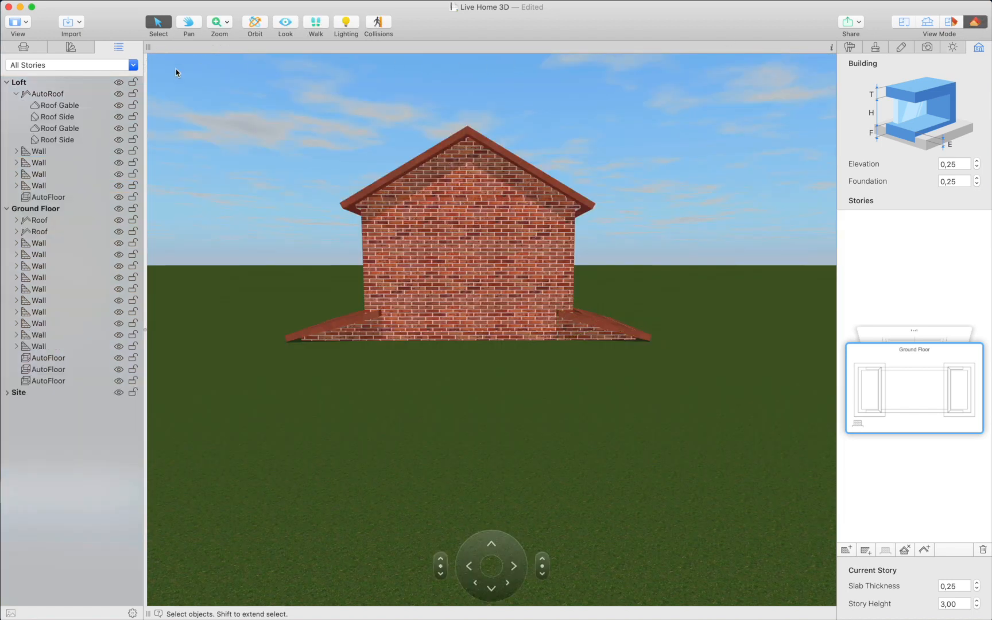
pyautogui.click(57, 105)
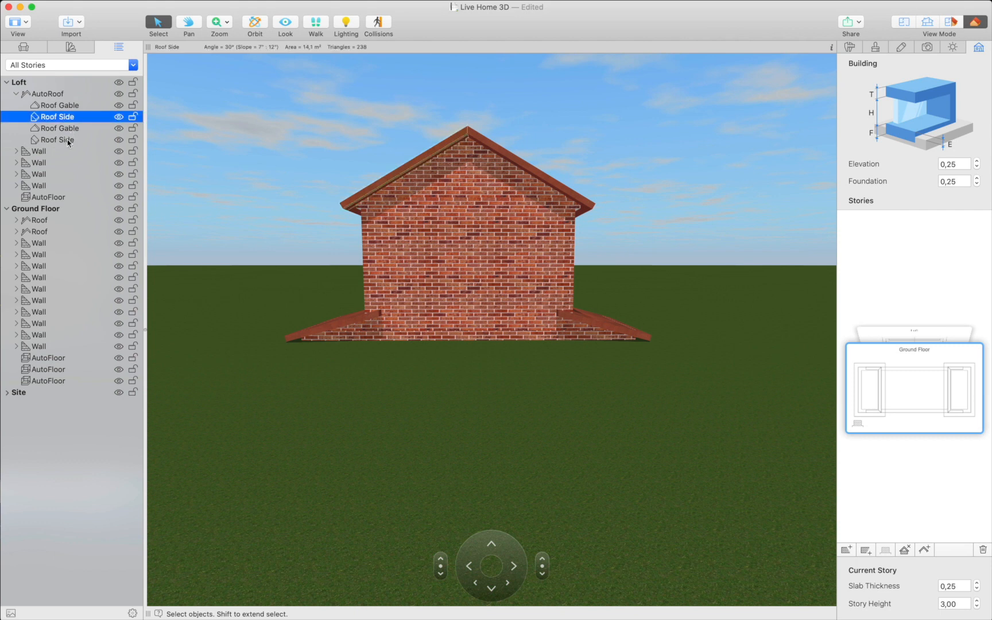
pyautogui.click(58, 140)
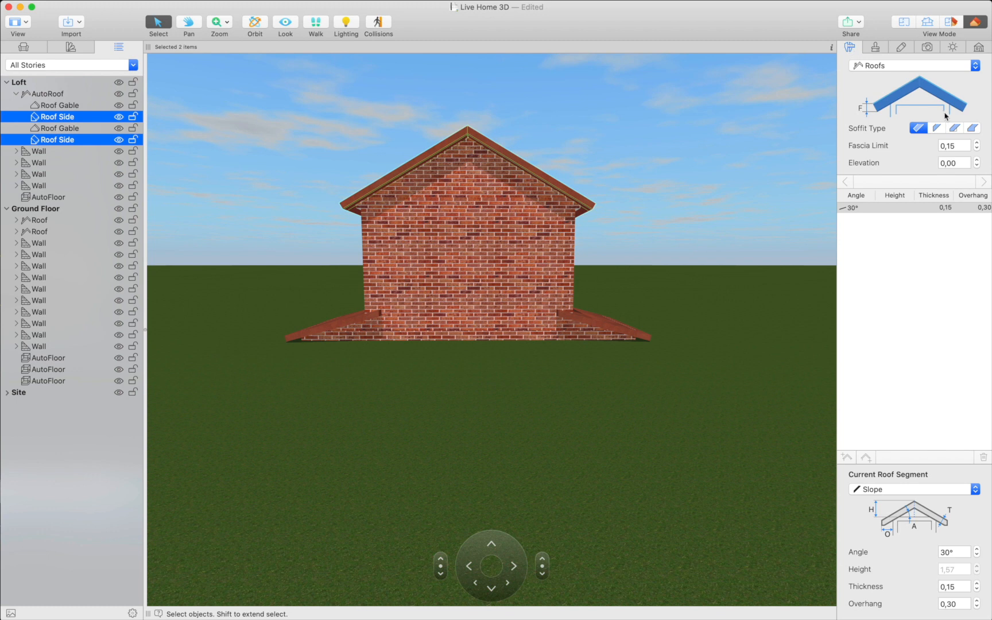
pyautogui.click(935, 127)
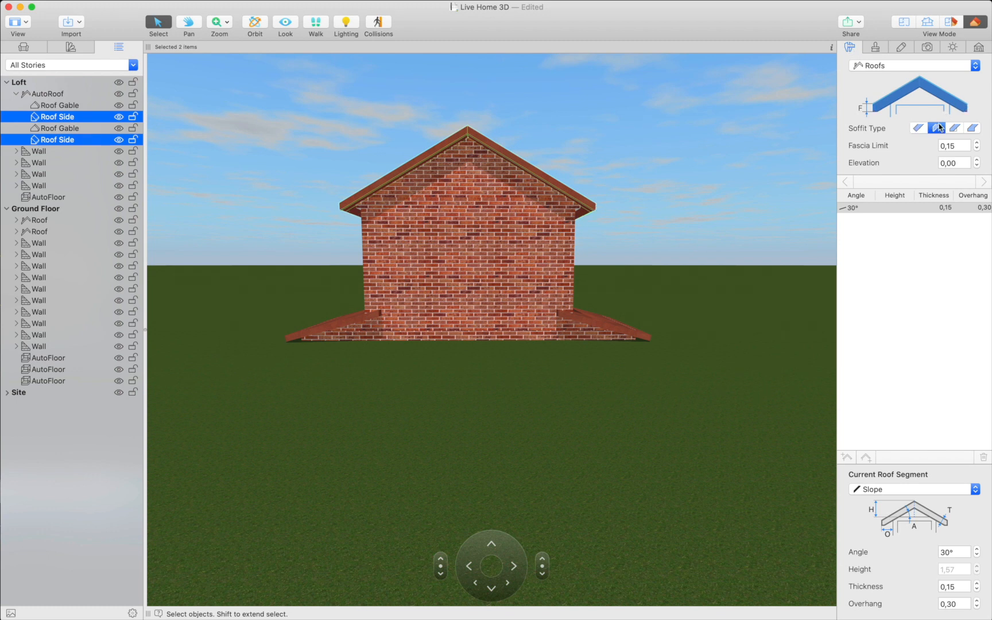
pyautogui.moveTo(942, 138)
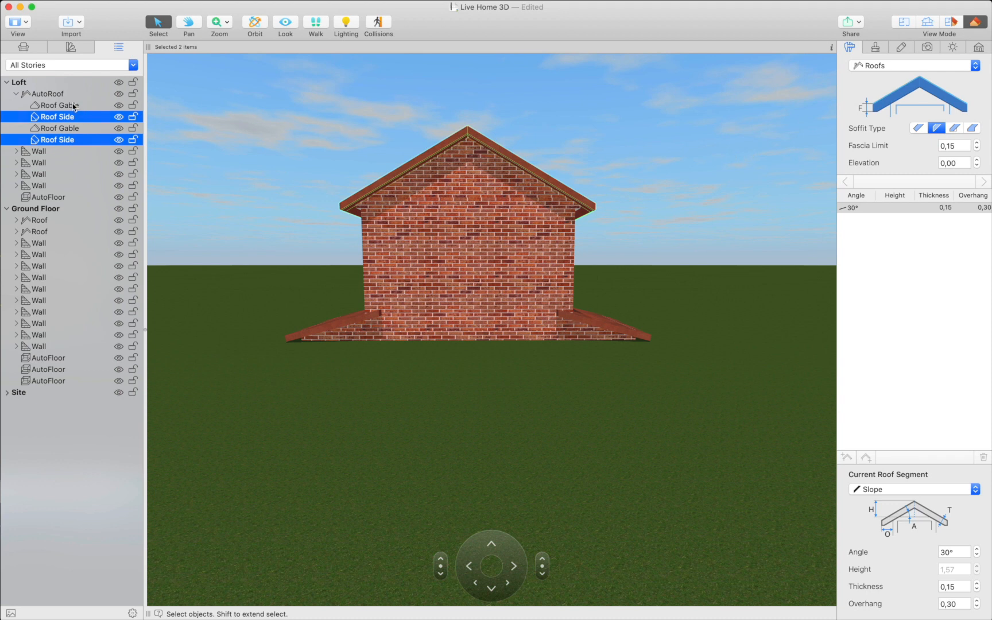
# - Convert the loft's gable ends to Roof Holes and select the end roofs' slopes
pyautogui.click(60, 106)
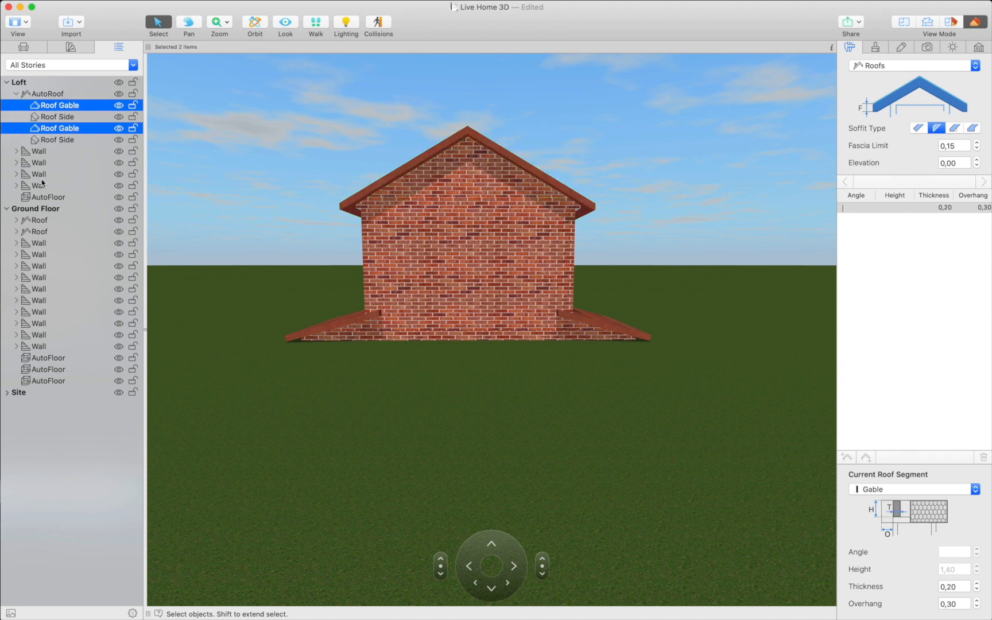
pyautogui.click(13, 221)
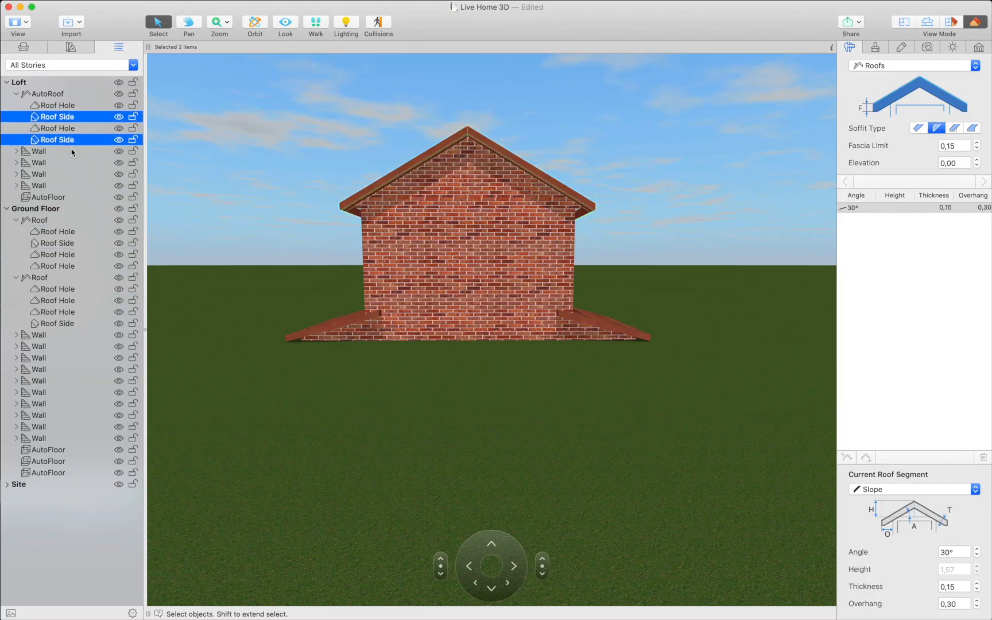
pyautogui.click(57, 244)
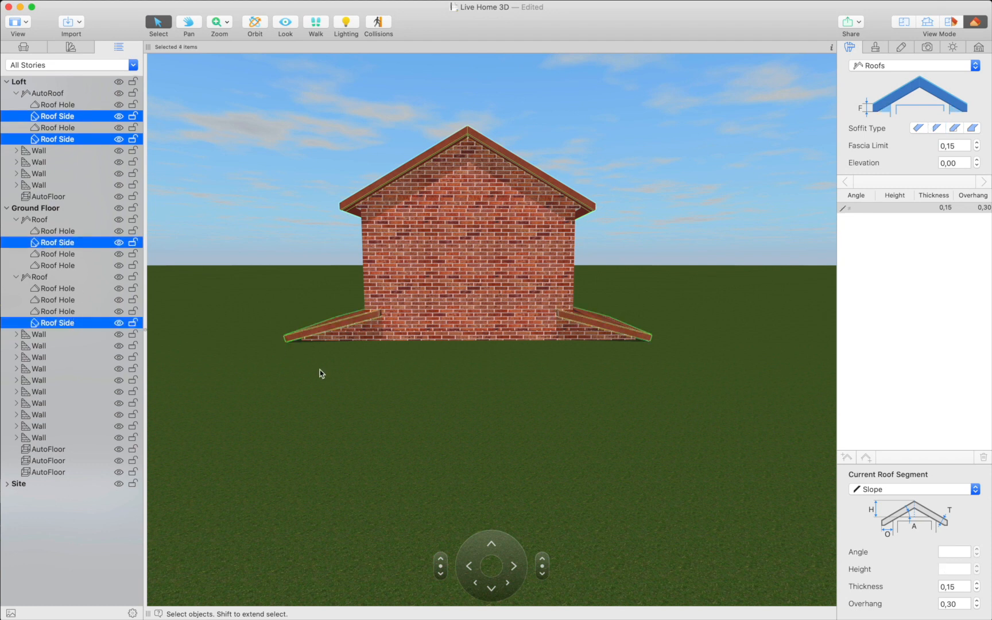
# - Set the angle of all four Roof Side segments to 65° and return to the 2D plan
pyautogui.click(950, 550)
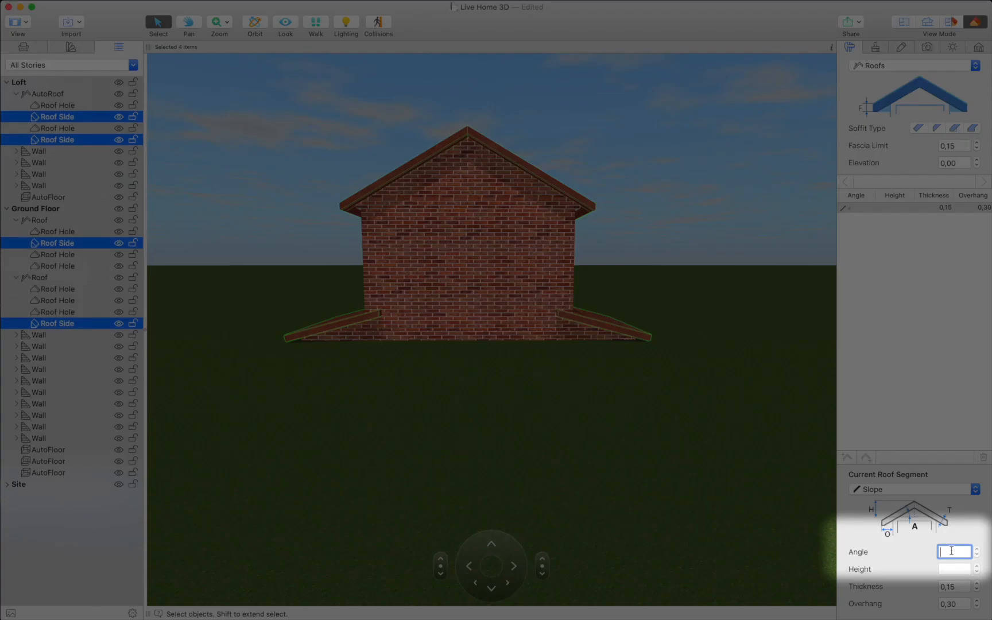
pyautogui.write('6')
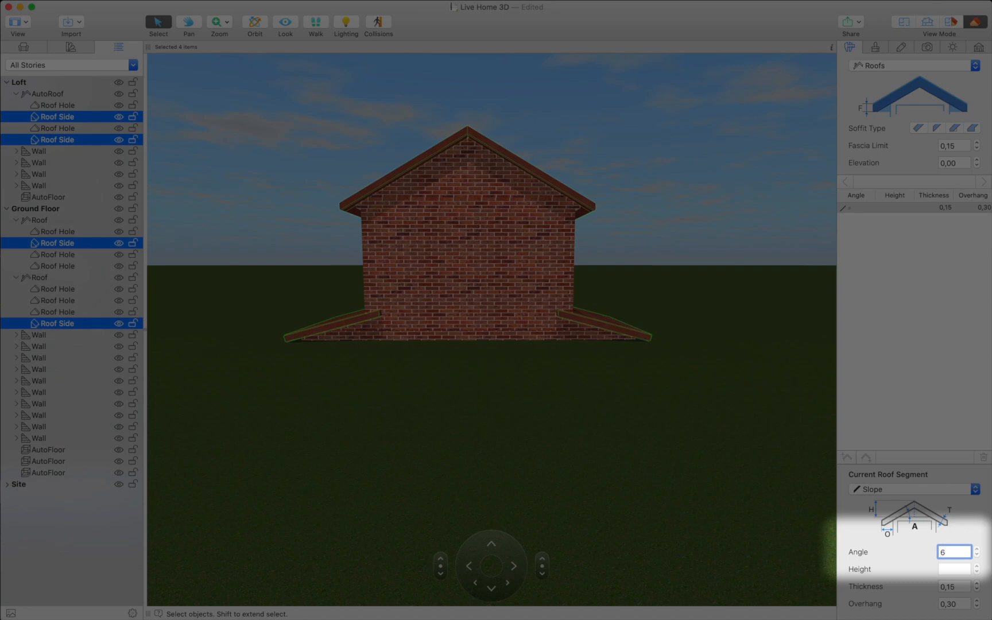
pyautogui.write('65°')
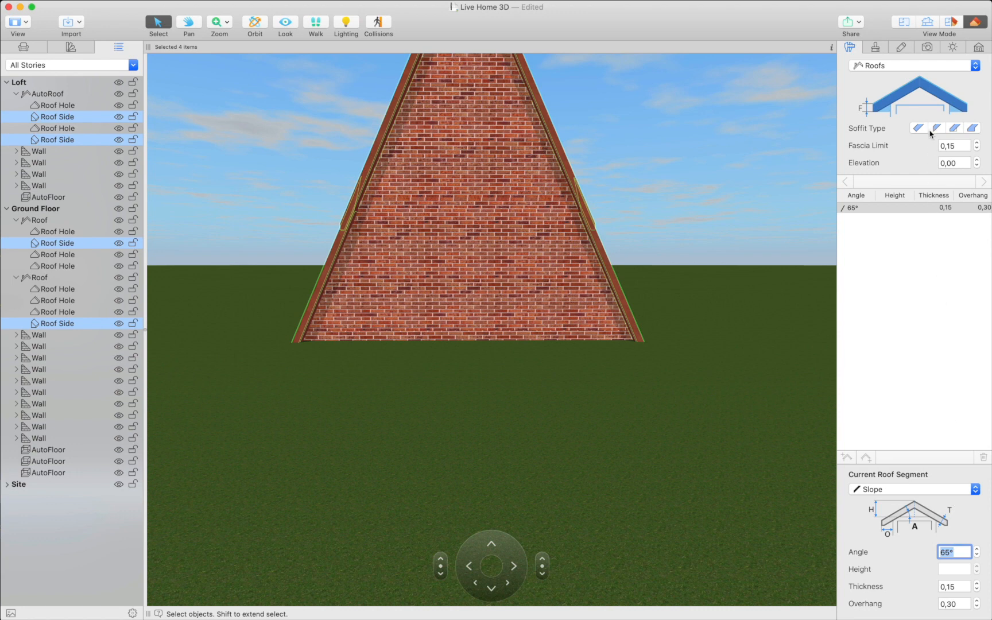
pyautogui.click(902, 21)
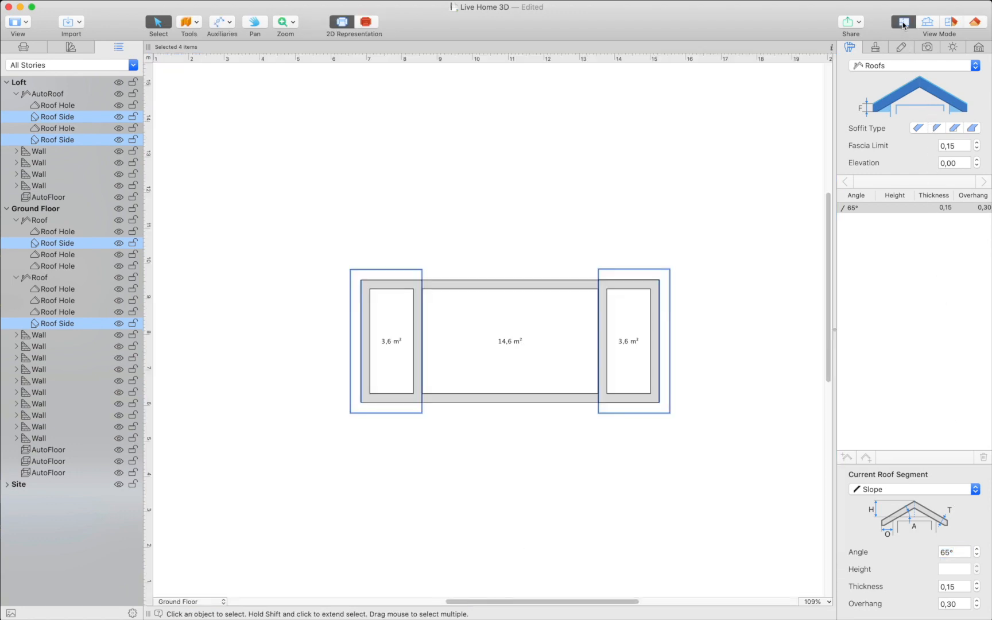
pyautogui.moveTo(136, 31)
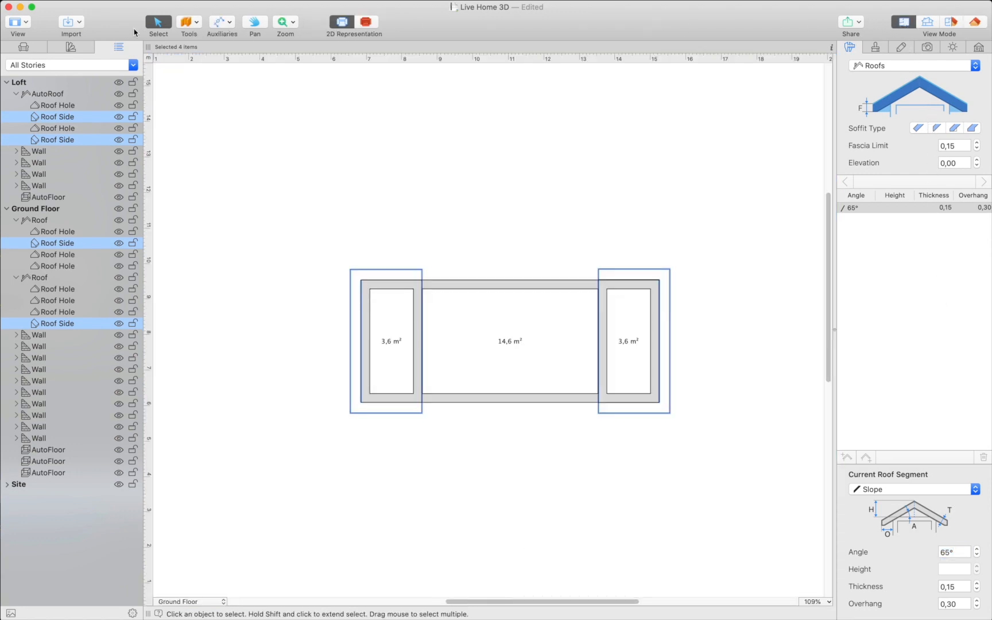
# - Draw a rectangular building block about 8.34 × 1.21 m along the front wall as a deck
pyautogui.click(189, 23)
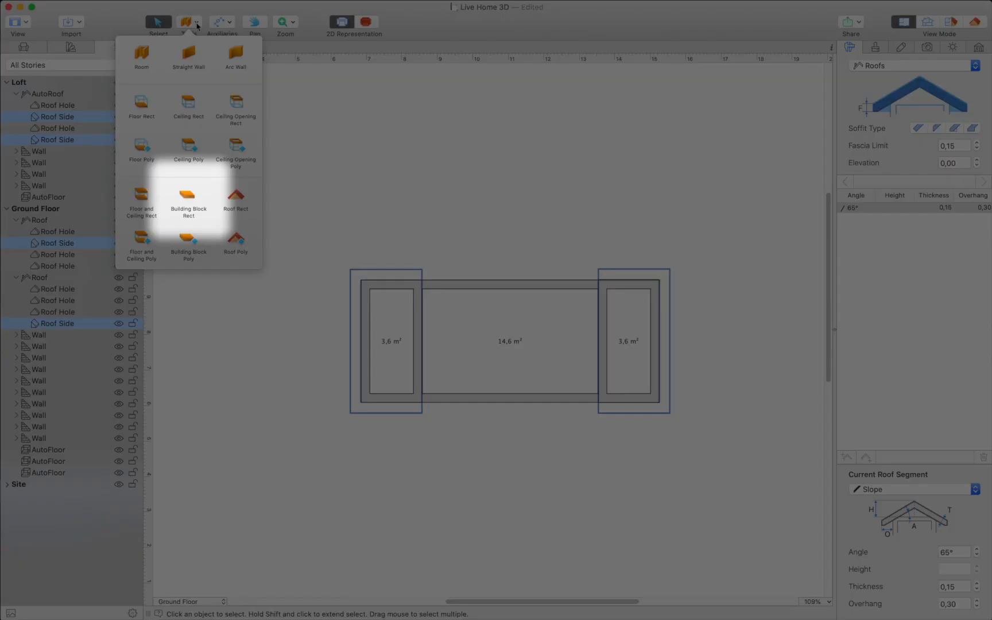
pyautogui.click(188, 199)
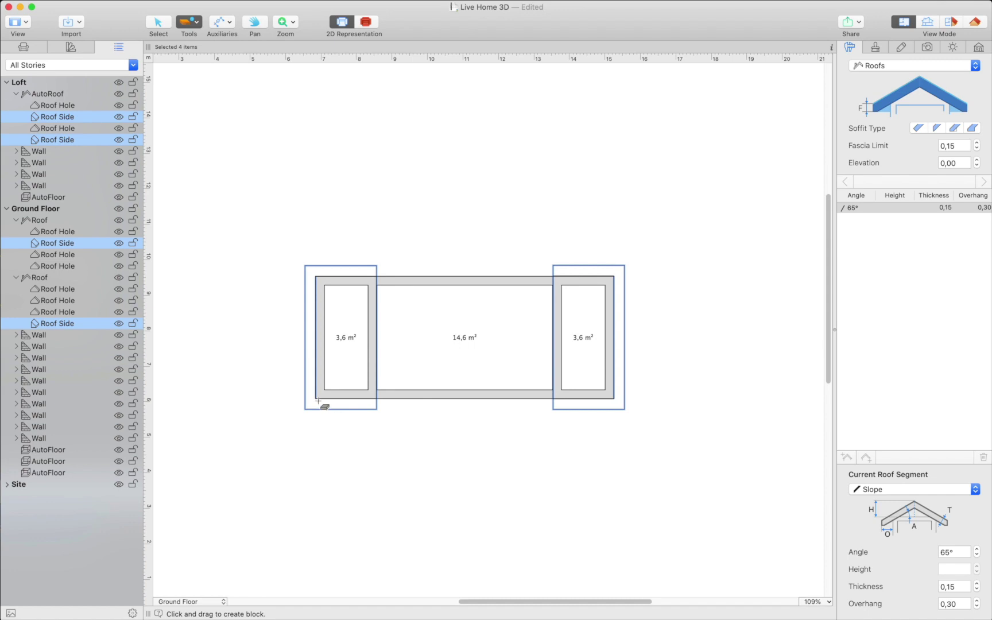
pyautogui.moveTo(317, 402); pyautogui.dragTo(613, 443)
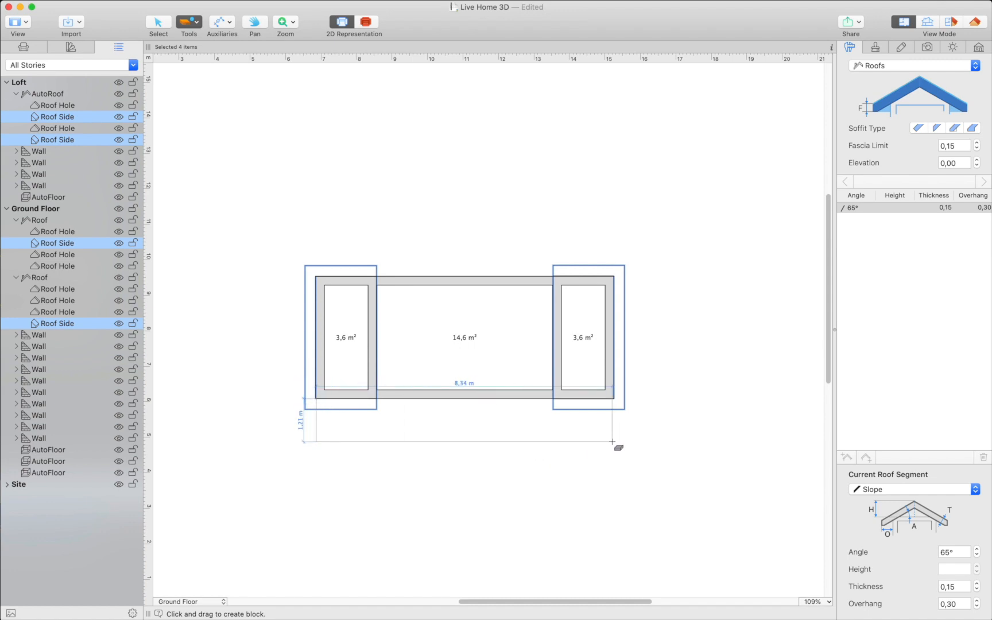
pyautogui.moveTo(616, 447); pyautogui.dragTo(620, 458)
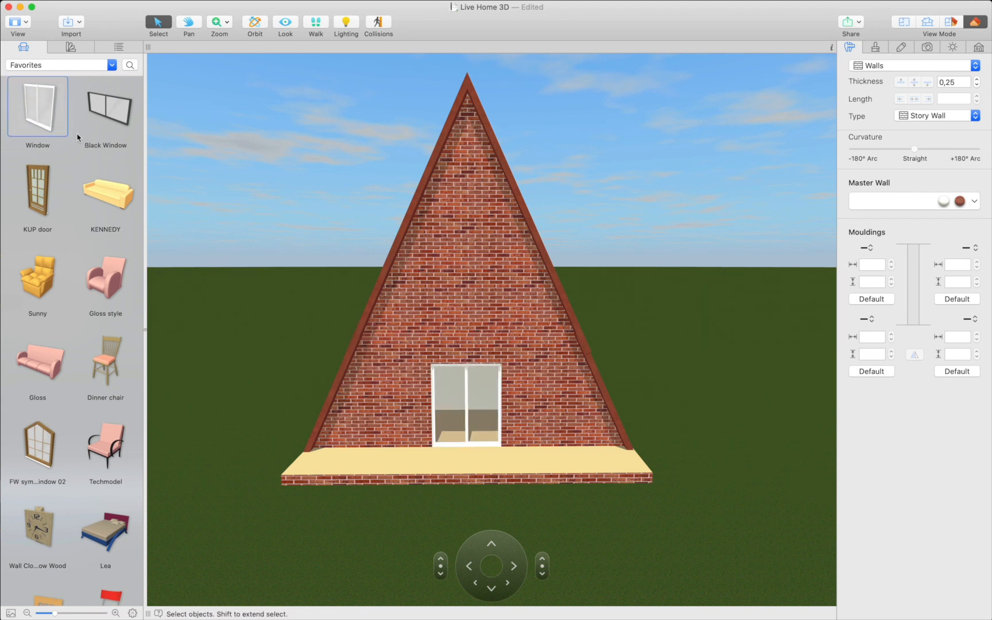
# - Drag a Favorites window onto the brick gable wall above the door
pyautogui.moveTo(38, 107); pyautogui.dragTo(451, 265)
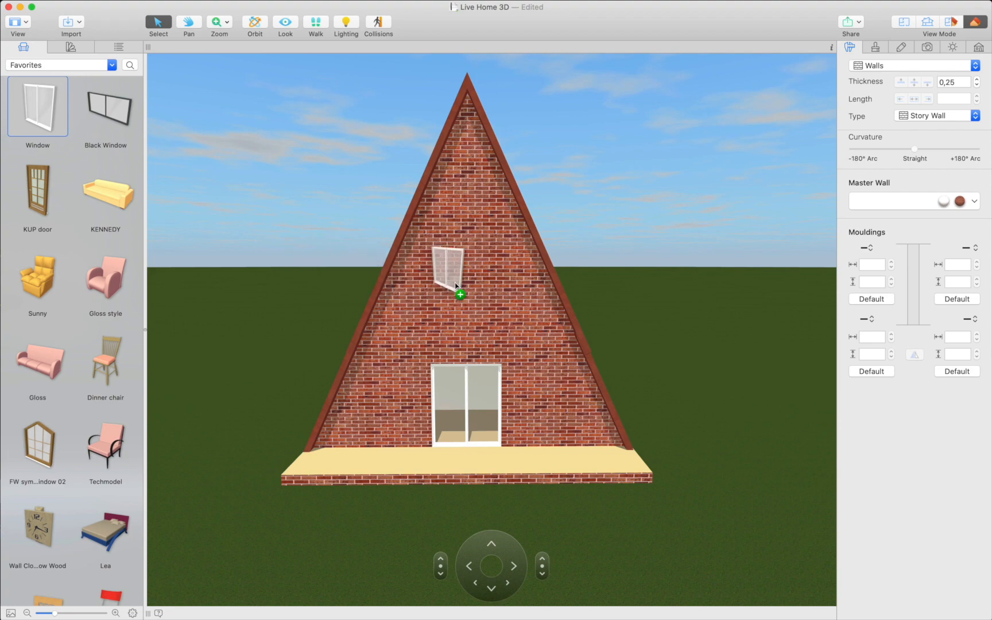